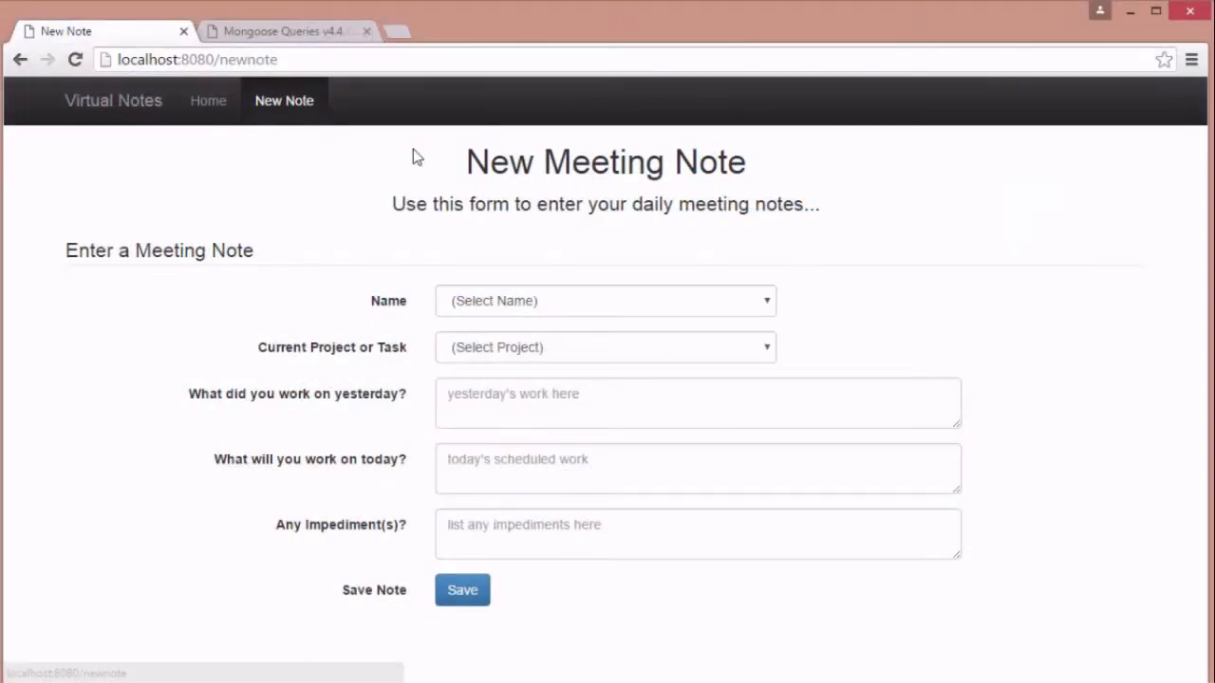
Go back to the Virtual Notes home page showing the three recent meeting notes
click(208, 100)
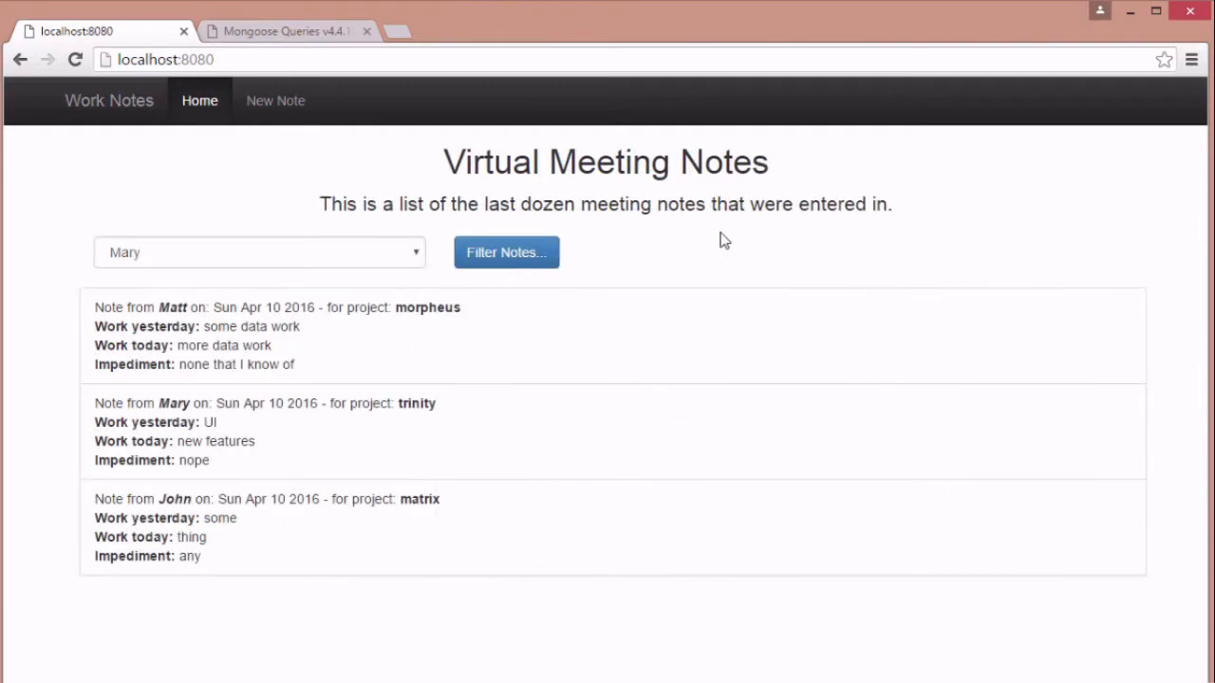